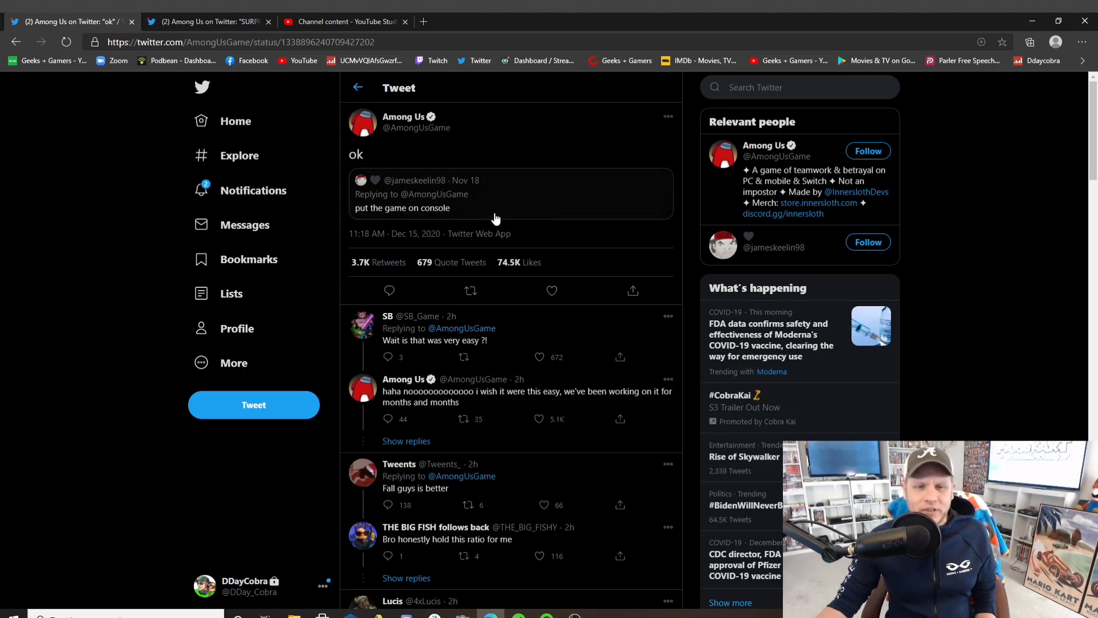
pyautogui.moveTo(532, 211)
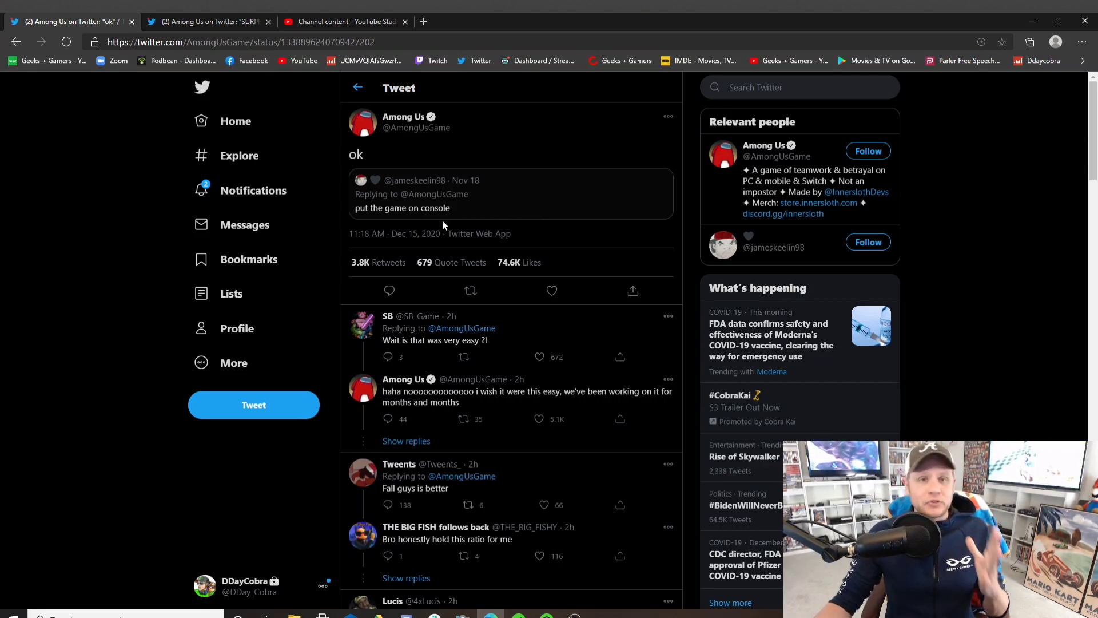
# Switch to the 'Among Us on Twitter: SURPRISE' tab showing the Switch launch tweet
pyautogui.click(206, 21)
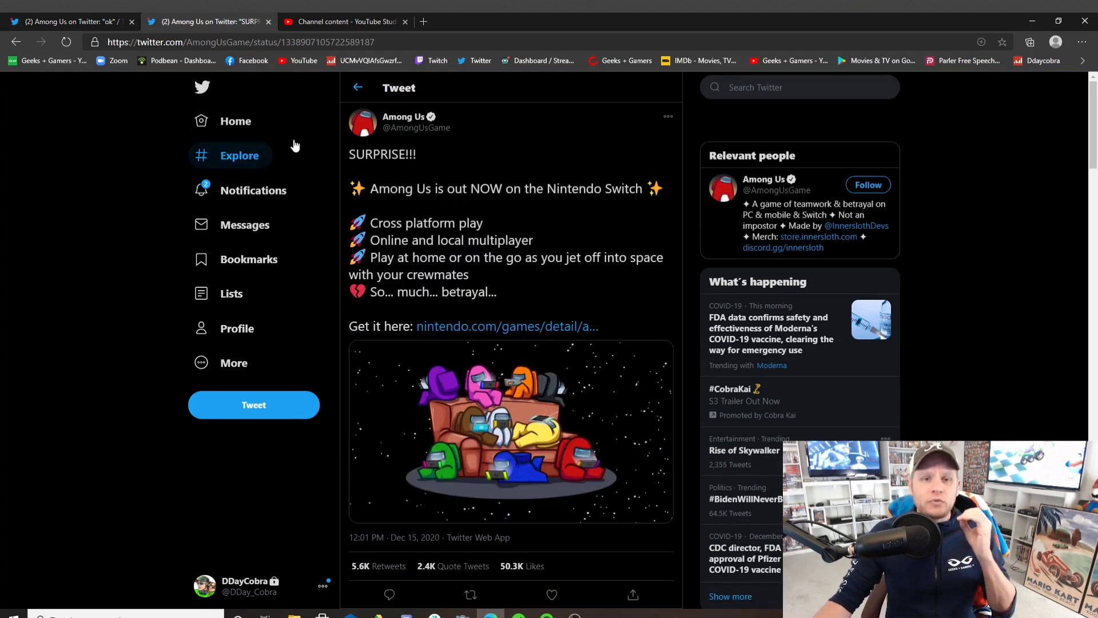
pyautogui.moveTo(400, 179)
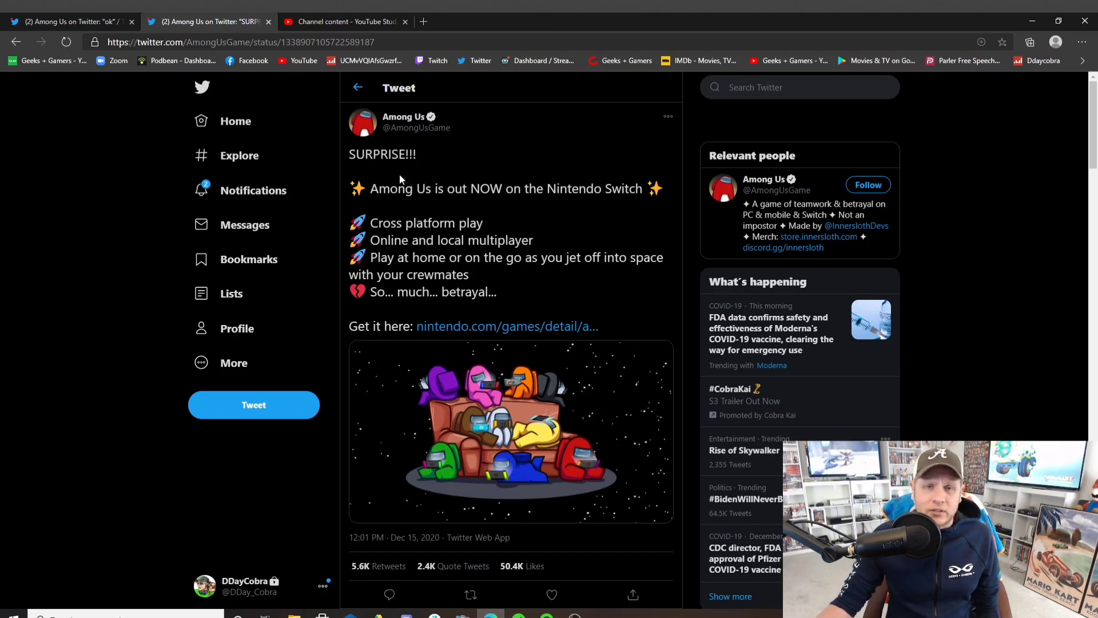
pyautogui.moveTo(1068, 290)
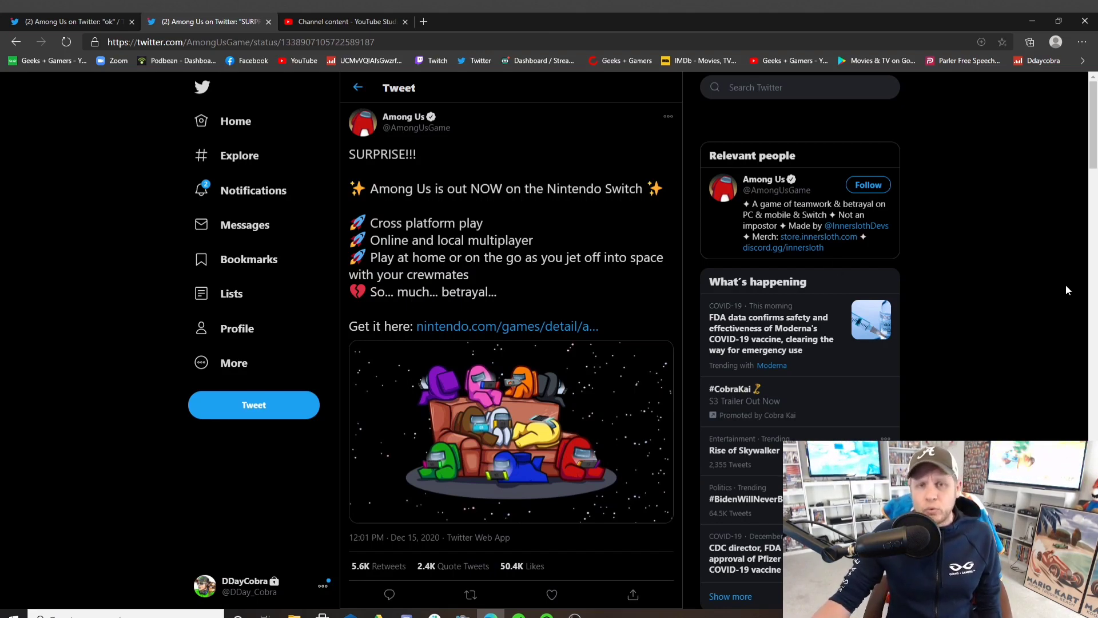